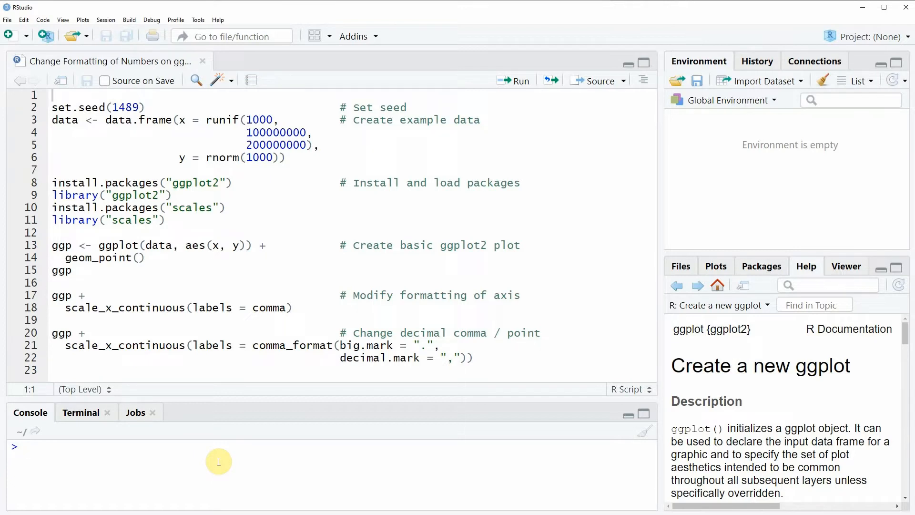
mouse_move(219, 80)
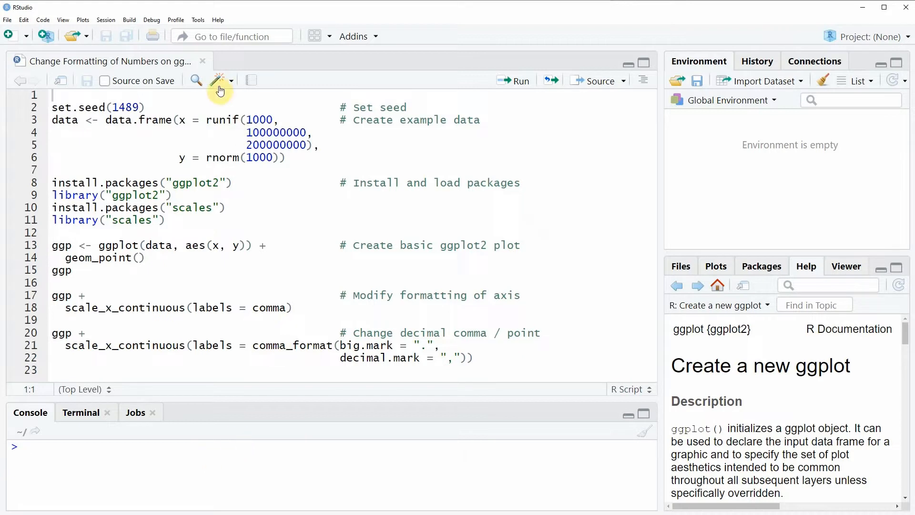
mouse_move(49, 160)
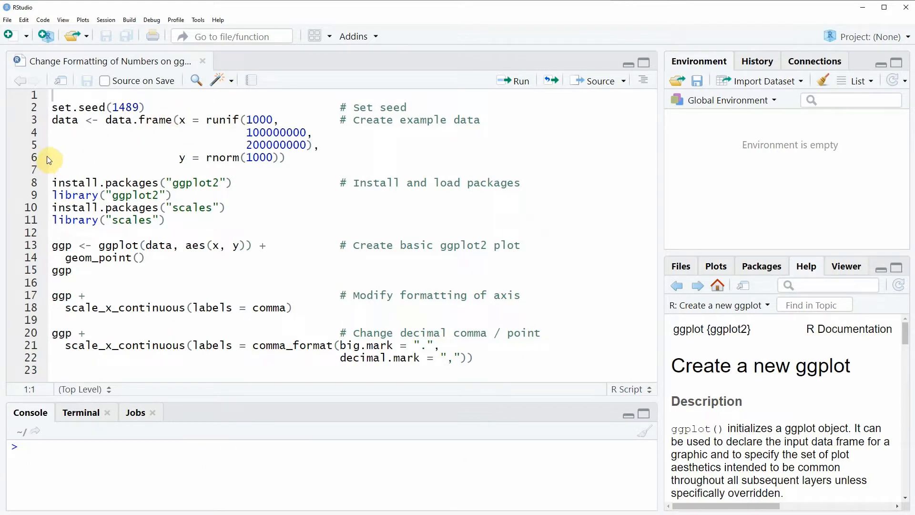
mouse_move(44, 160)
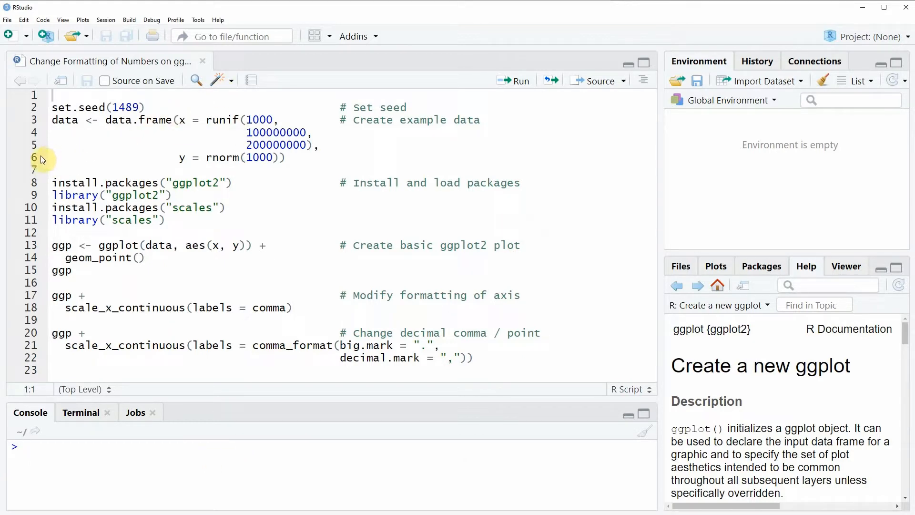
Step: Select the set.seed and example data.frame lines in the script editor
drag(42, 157, 52, 121)
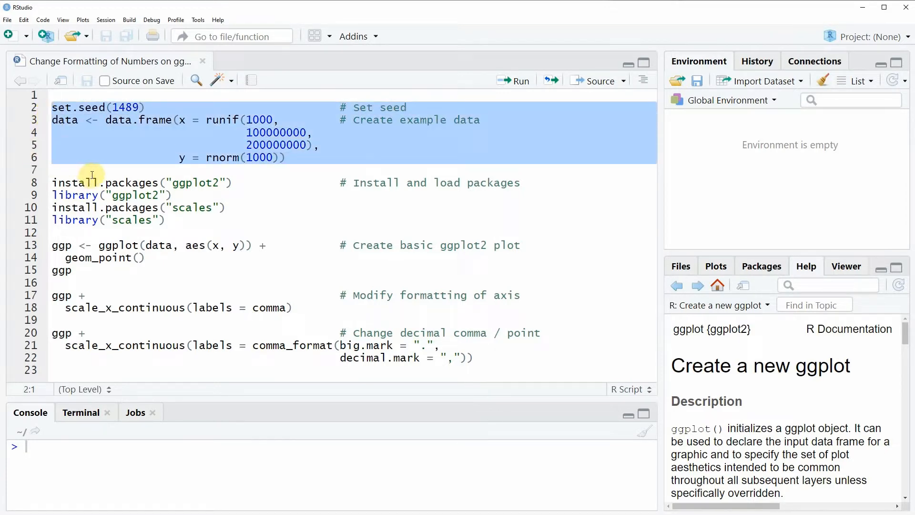
Step: Run the code creating the 1000-row data frame, inspect its x and y values, and return to the script
click(519, 80)
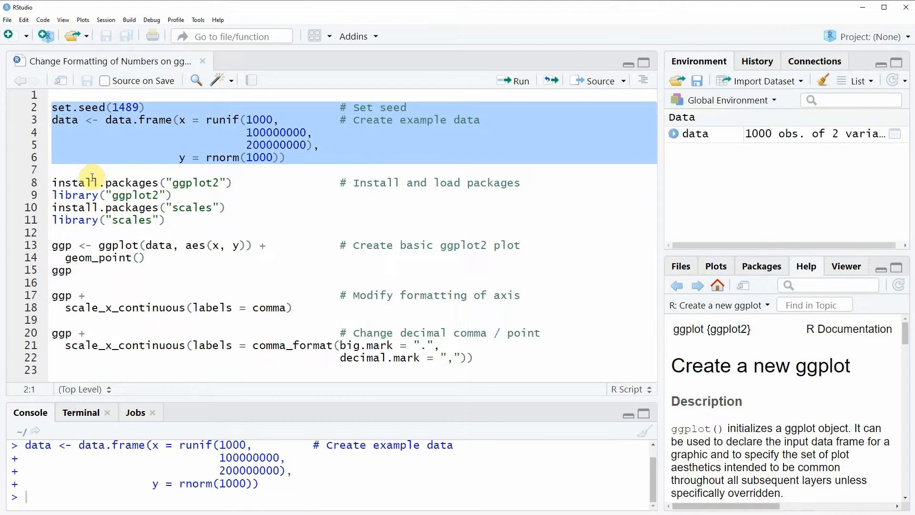
mouse_move(712, 145)
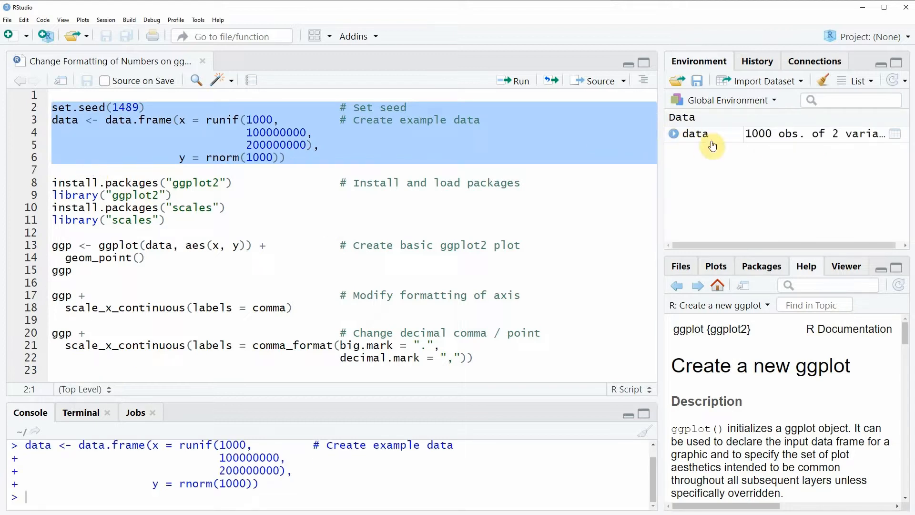
mouse_move(701, 140)
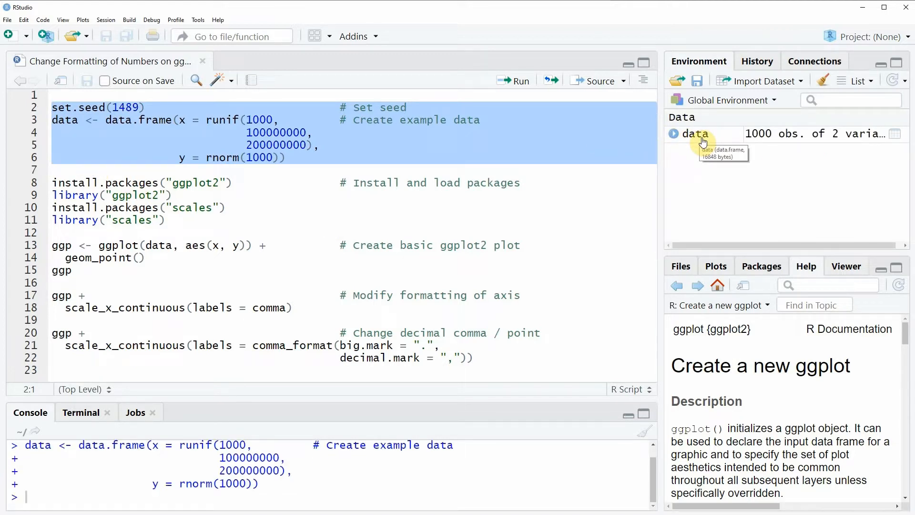
click(695, 133)
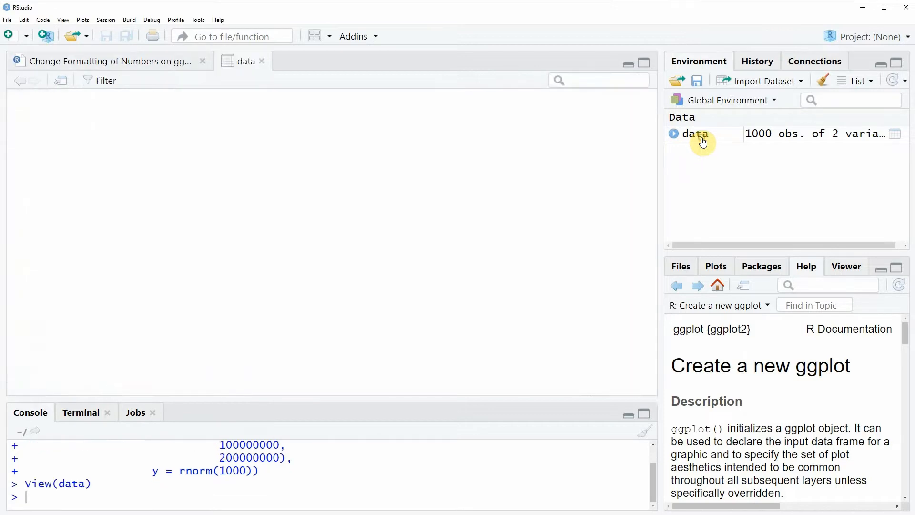
click(695, 134)
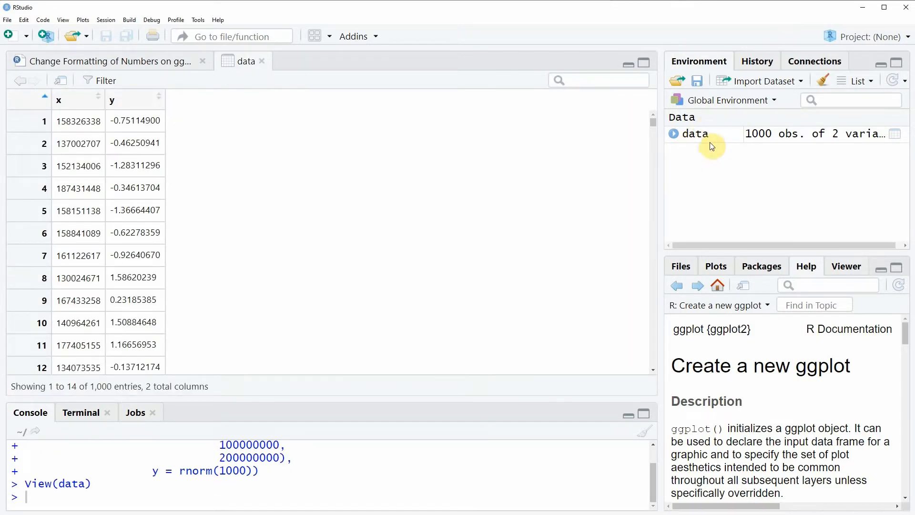
mouse_move(221, 102)
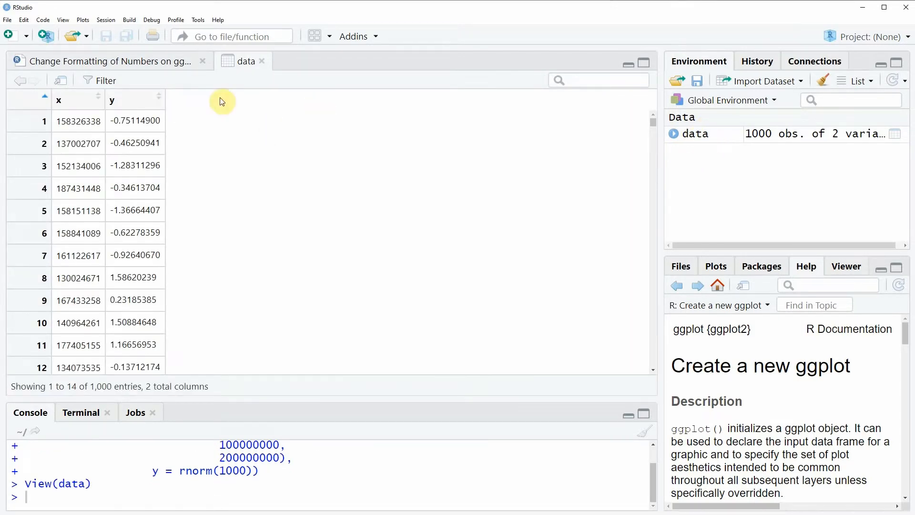
mouse_move(105, 132)
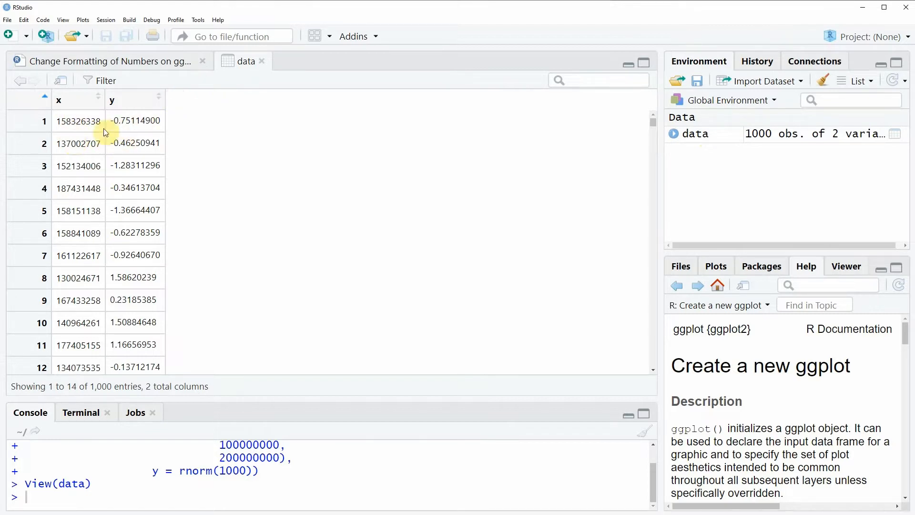
mouse_move(140, 100)
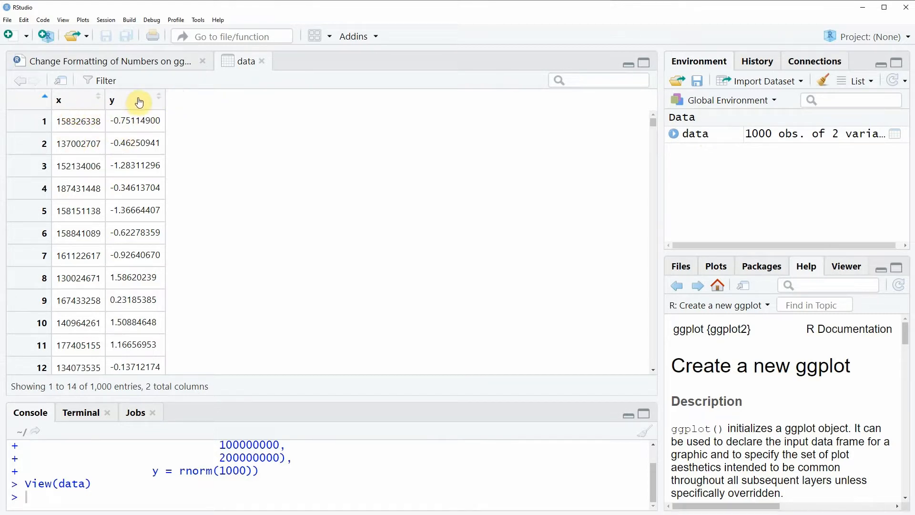
scroll(down, 3)
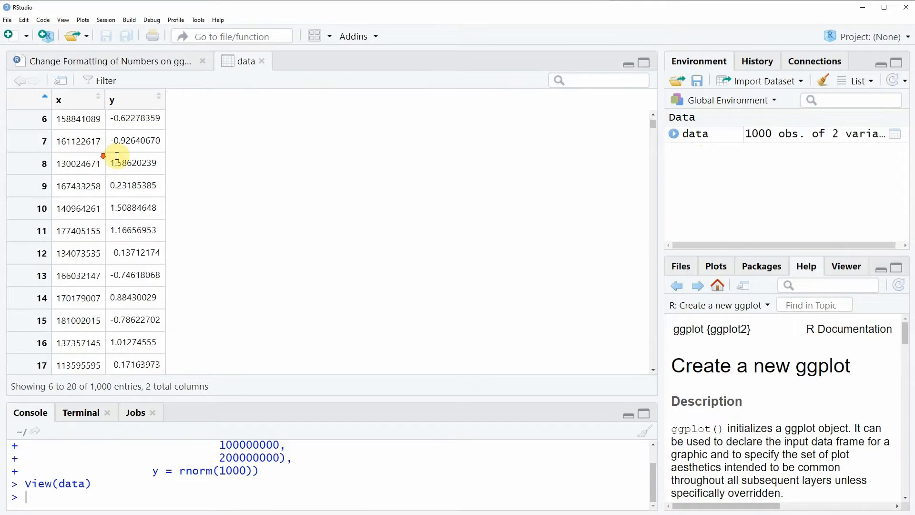
scroll(down, 3)
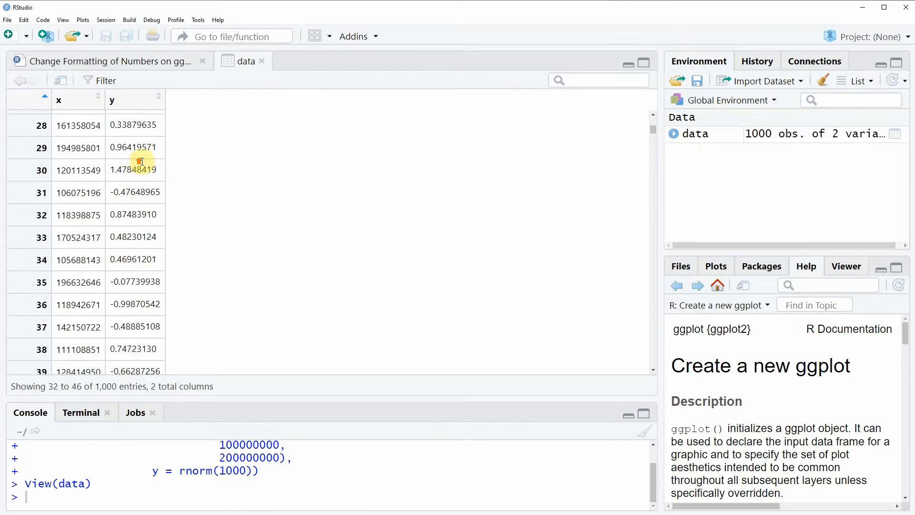
click(105, 61)
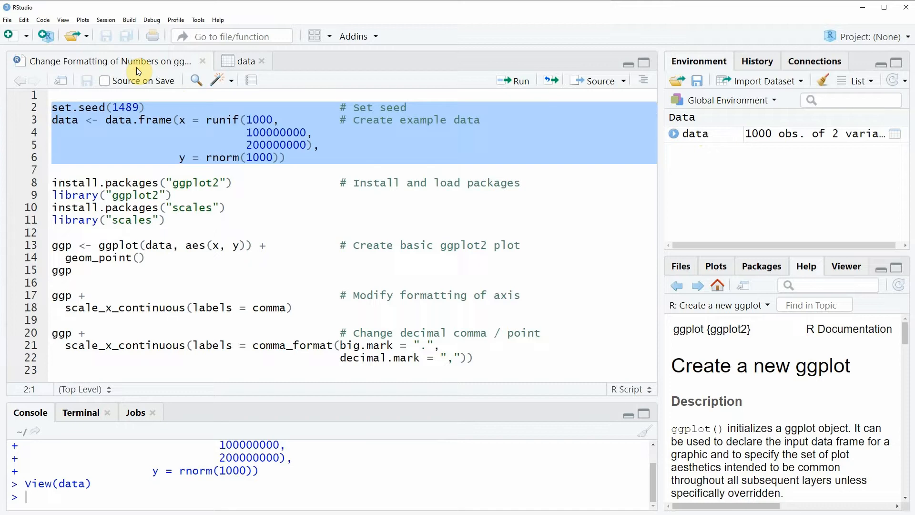
mouse_move(32, 207)
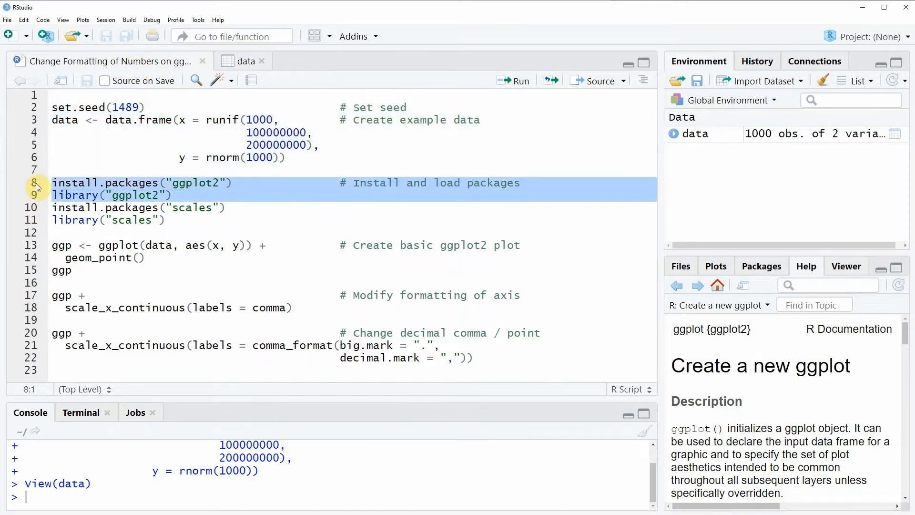
mouse_move(117, 183)
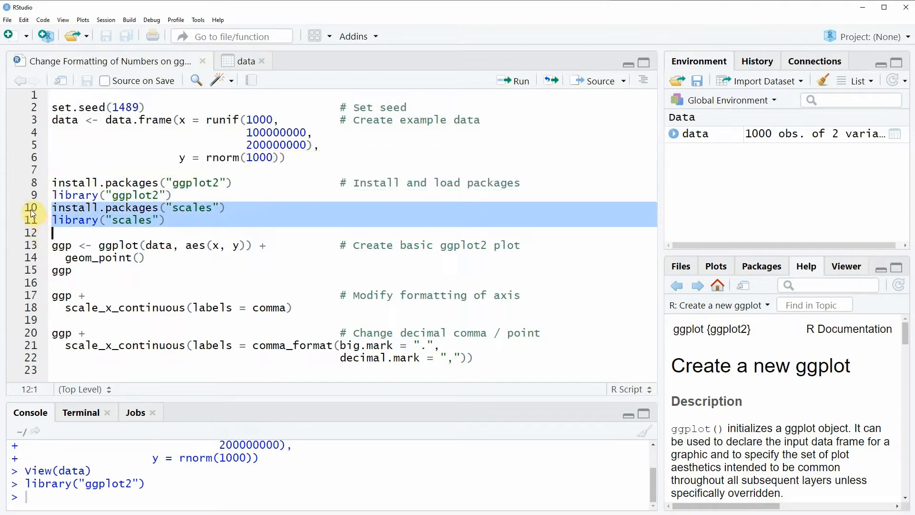
Step: Select the library("scales") line so ggplot2 and scales can be loaded
click(53, 220)
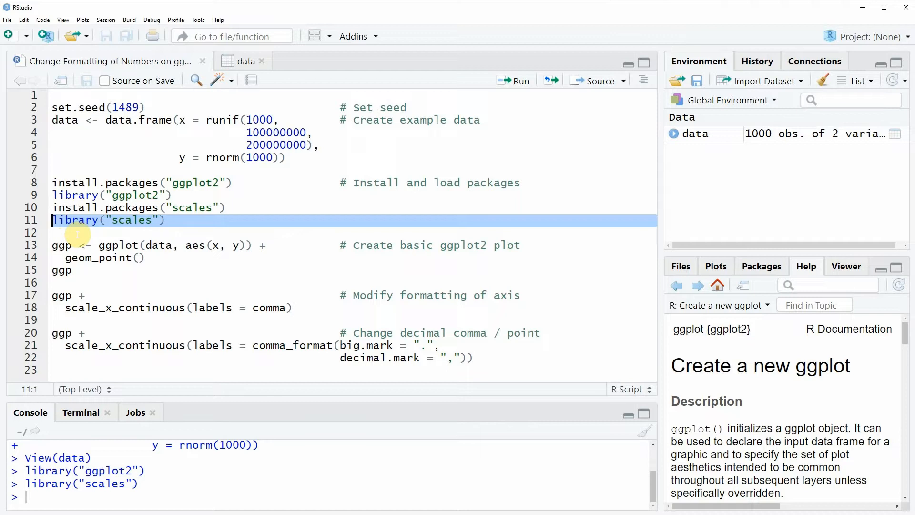
mouse_move(102, 255)
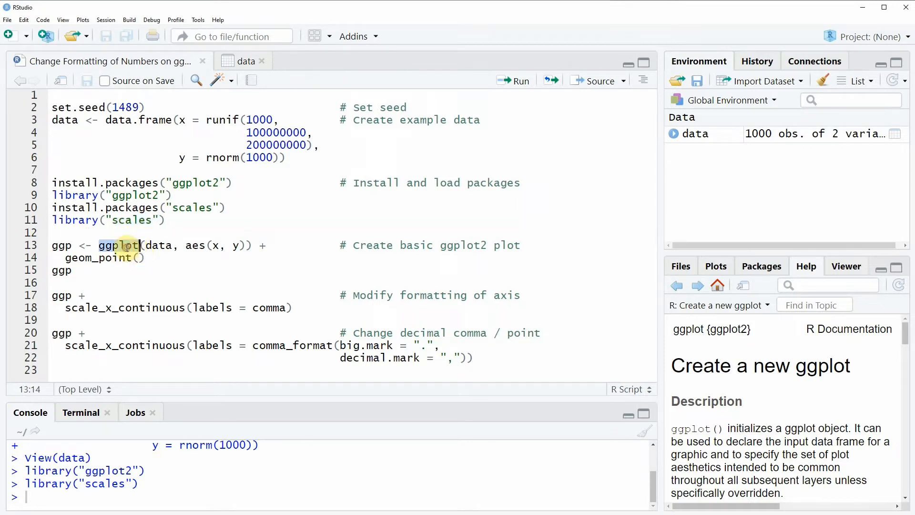
mouse_move(120, 245)
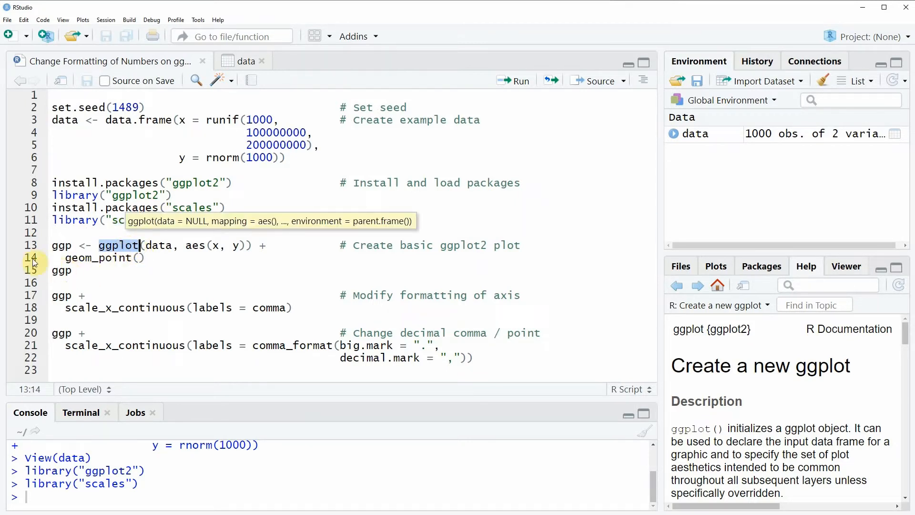
click(31, 245)
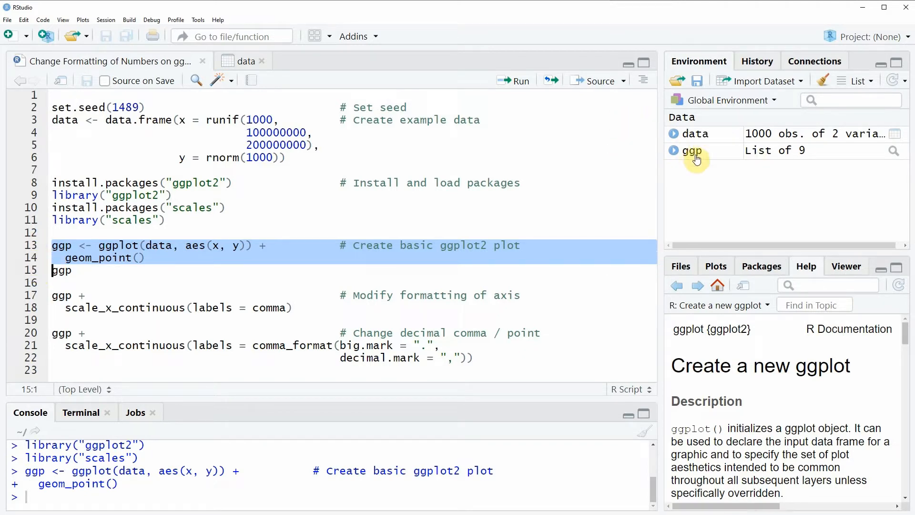
mouse_move(705, 161)
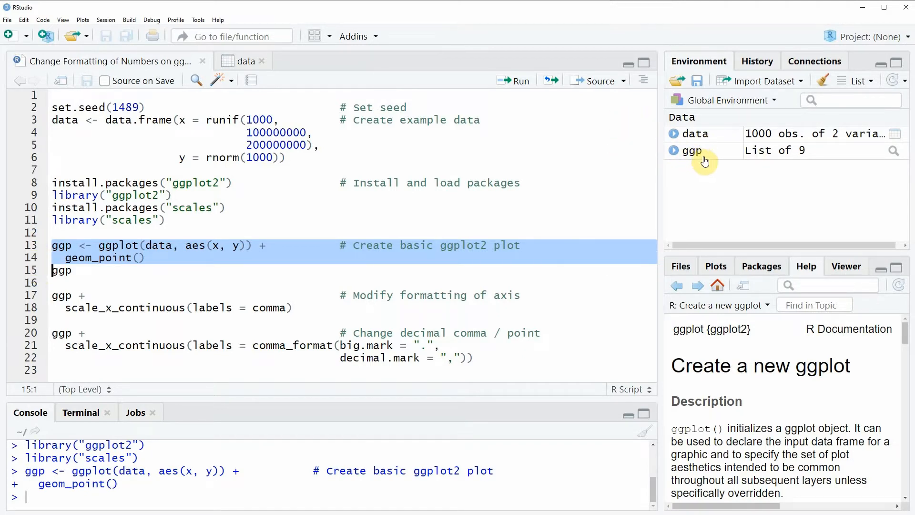
mouse_move(703, 153)
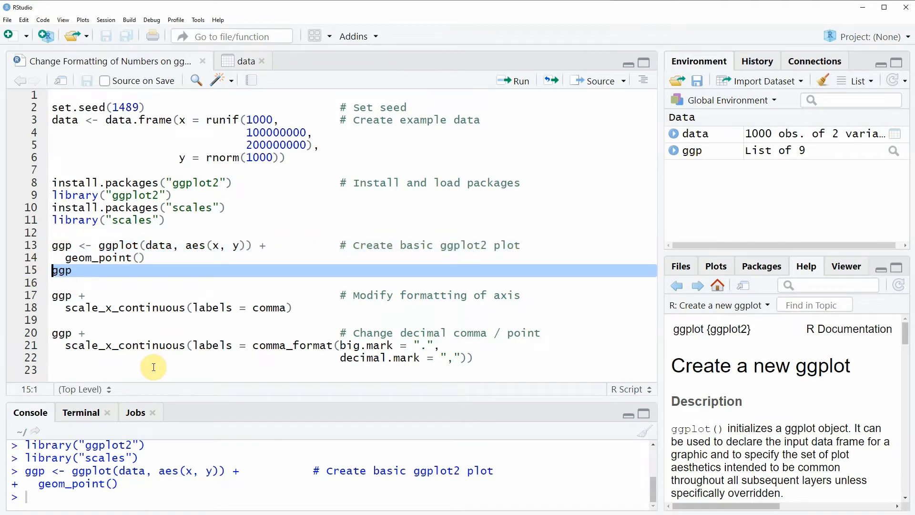
click(513, 80)
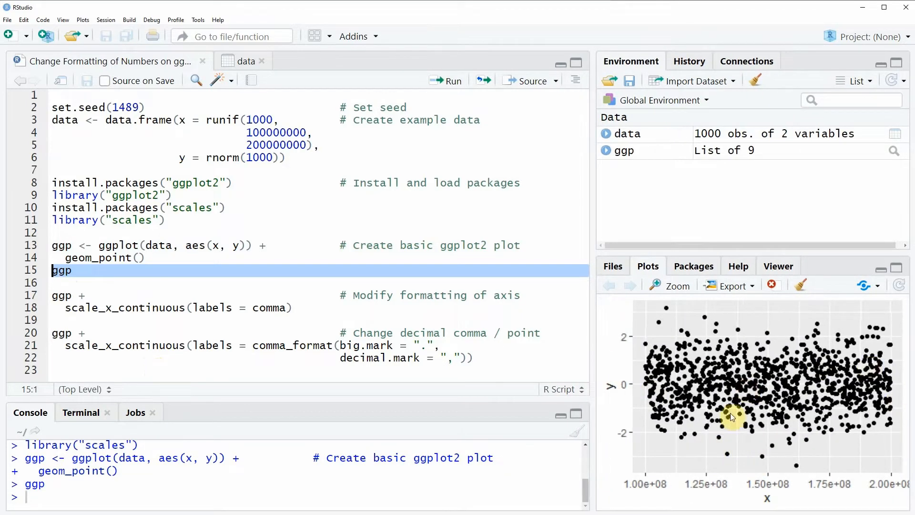
mouse_move(786, 407)
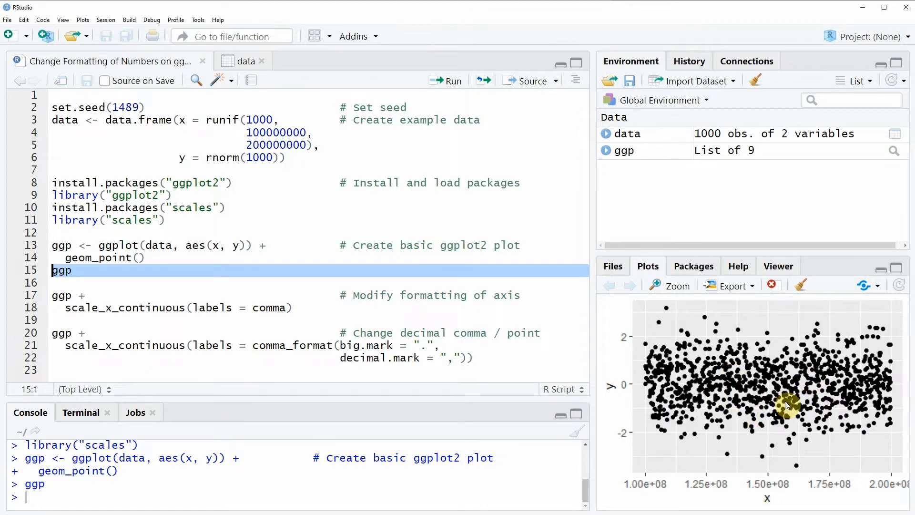
mouse_move(635, 442)
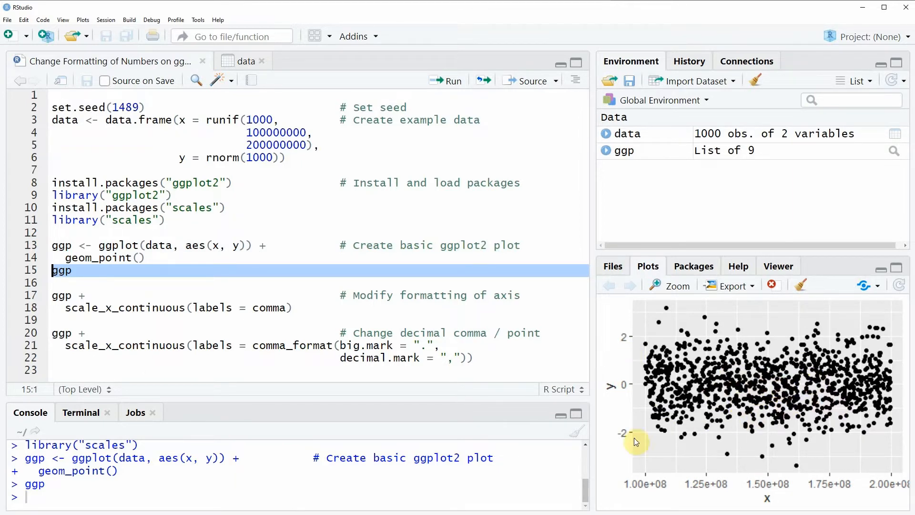
mouse_move(627, 493)
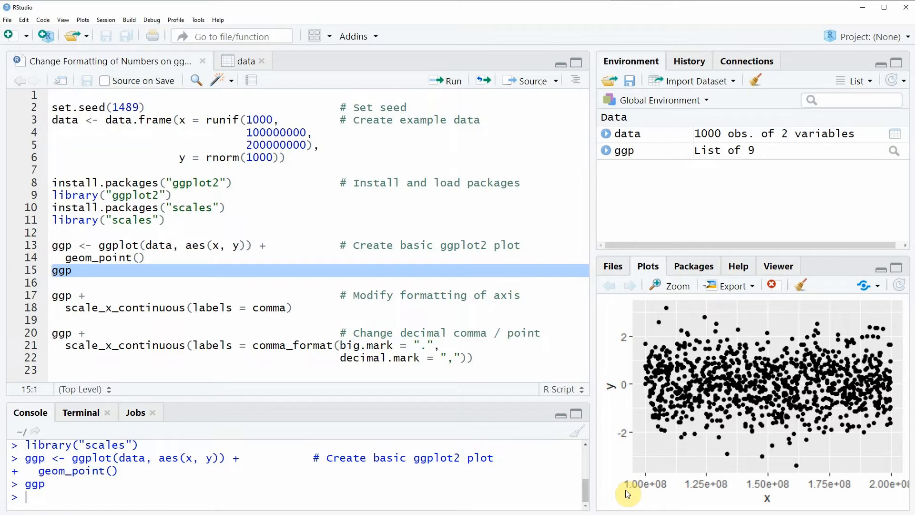
mouse_move(887, 486)
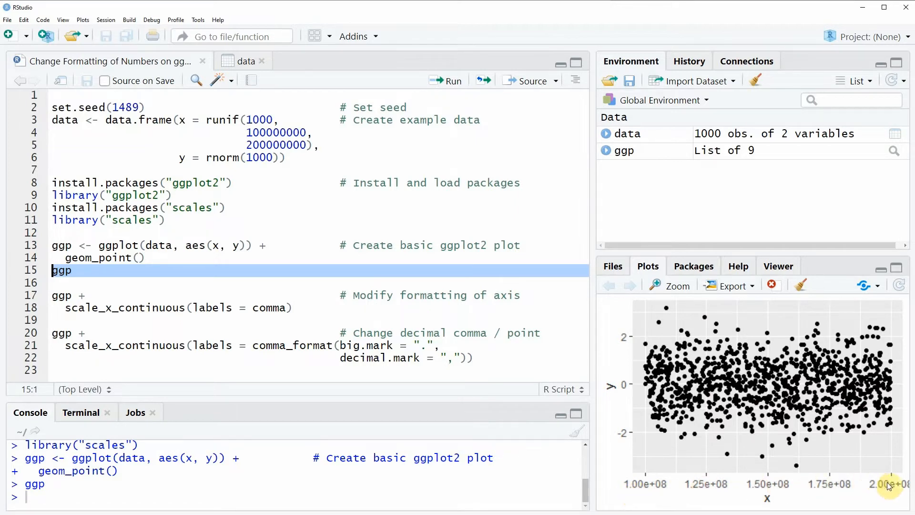
mouse_move(662, 489)
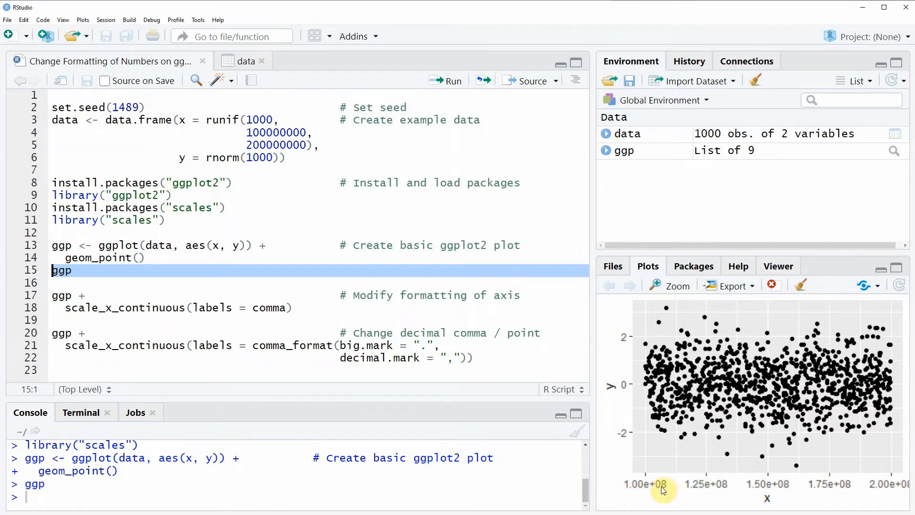
mouse_move(662, 494)
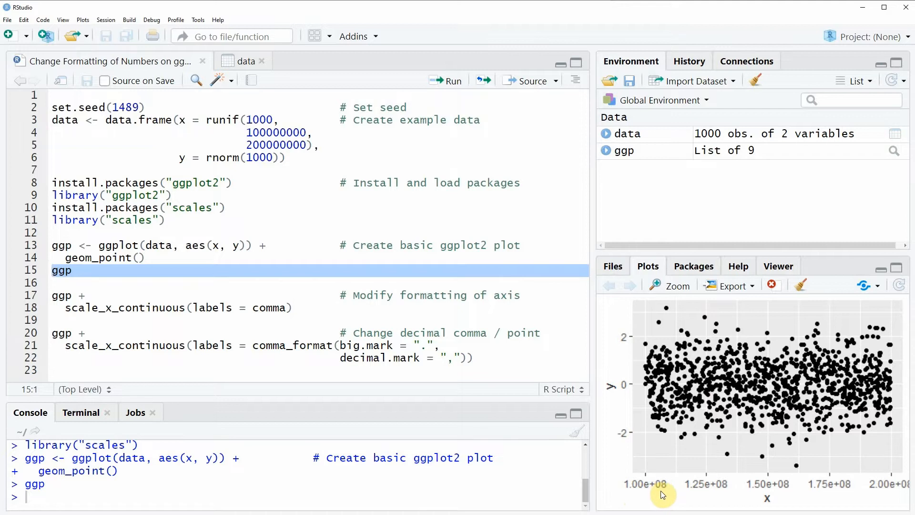
mouse_move(828, 505)
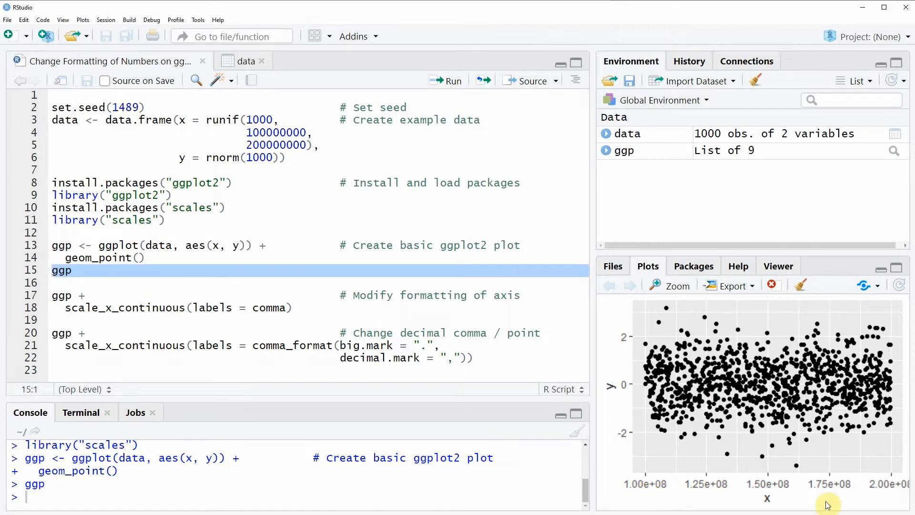
mouse_move(860, 495)
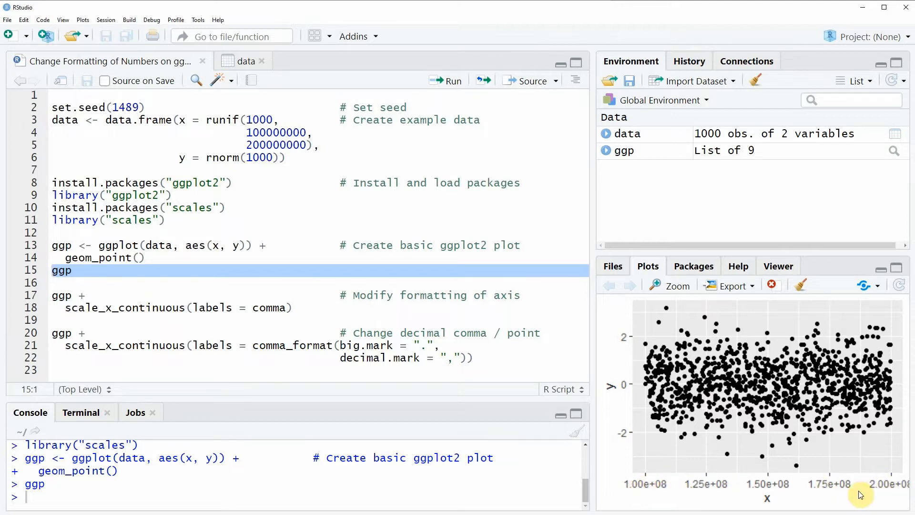
mouse_move(891, 496)
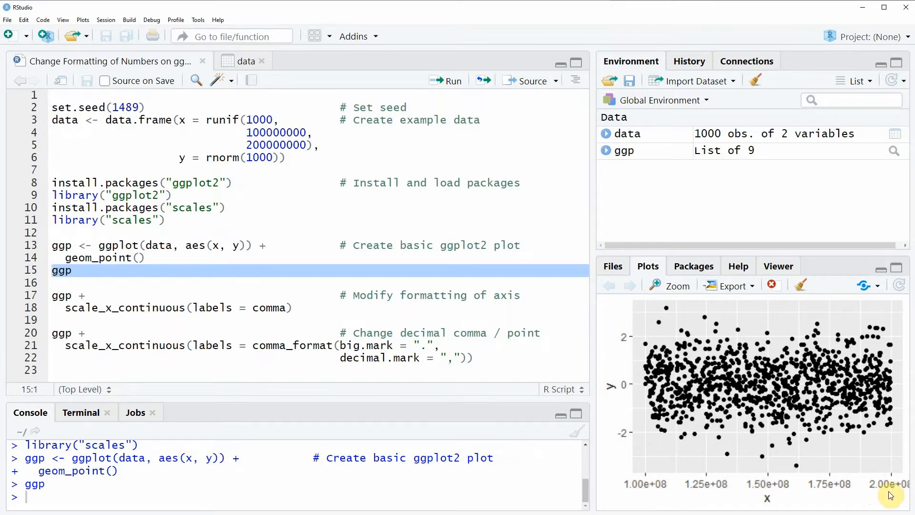
mouse_move(225, 379)
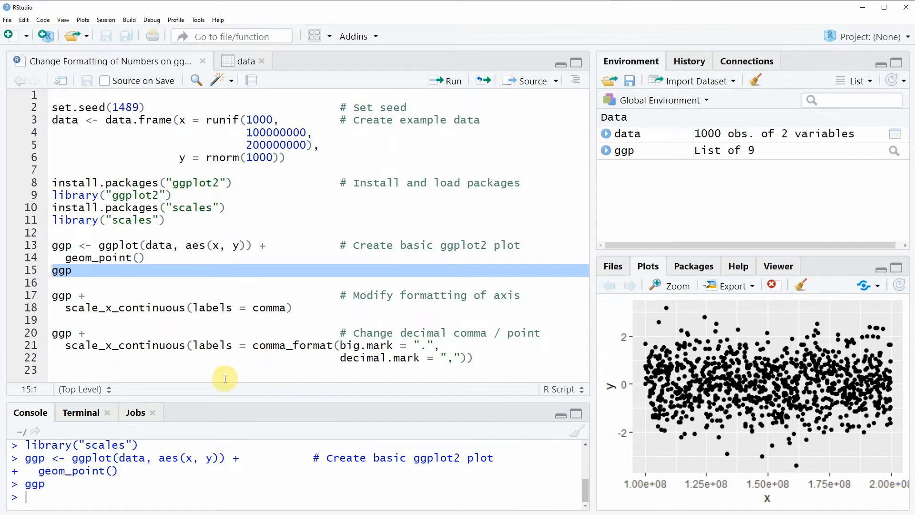
Step: Run ggp + scale_x_continuous(labels = comma) to format x-axis labels with commas
click(61, 294)
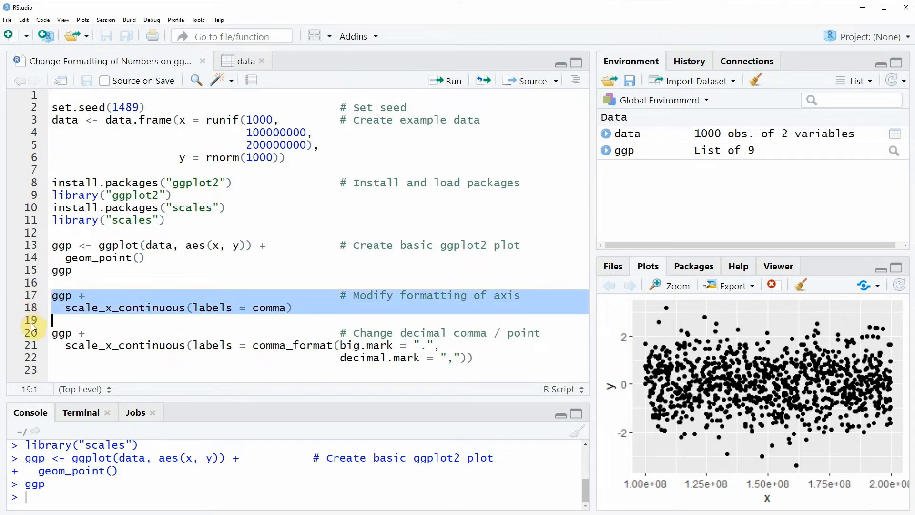
mouse_move(129, 316)
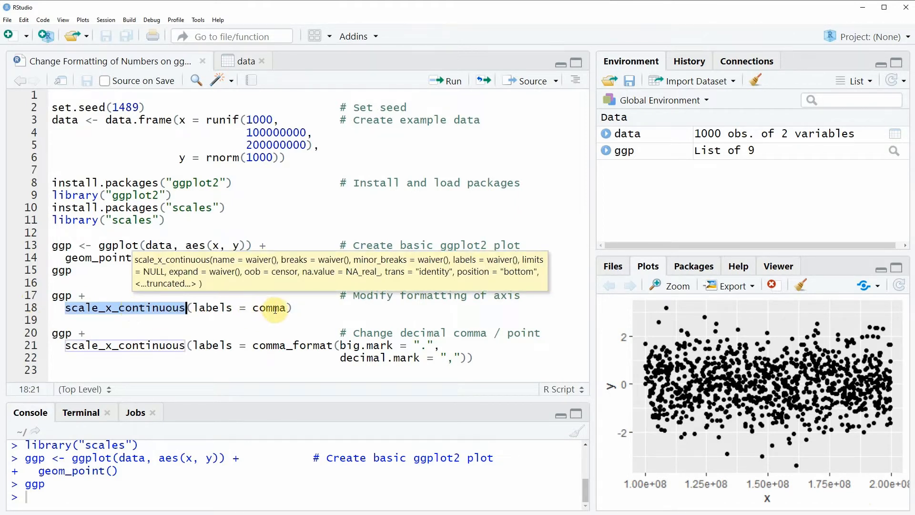
click(270, 308)
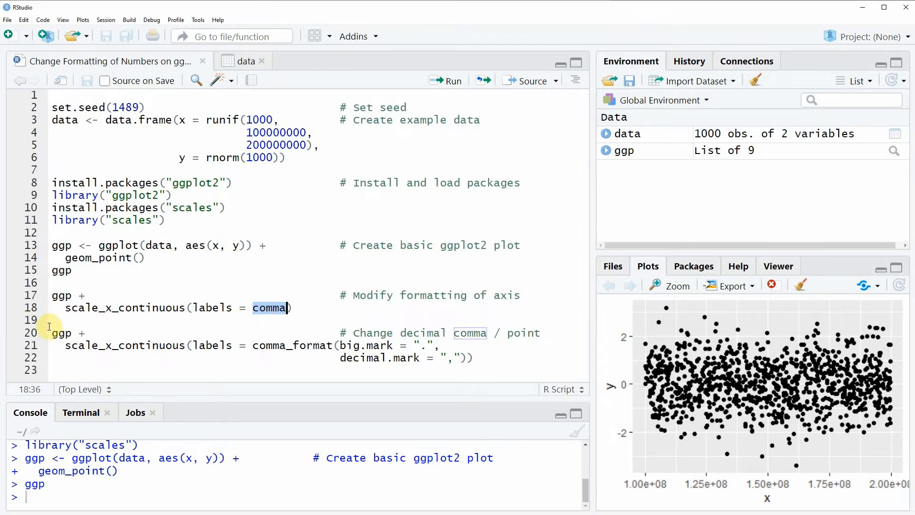
click(446, 80)
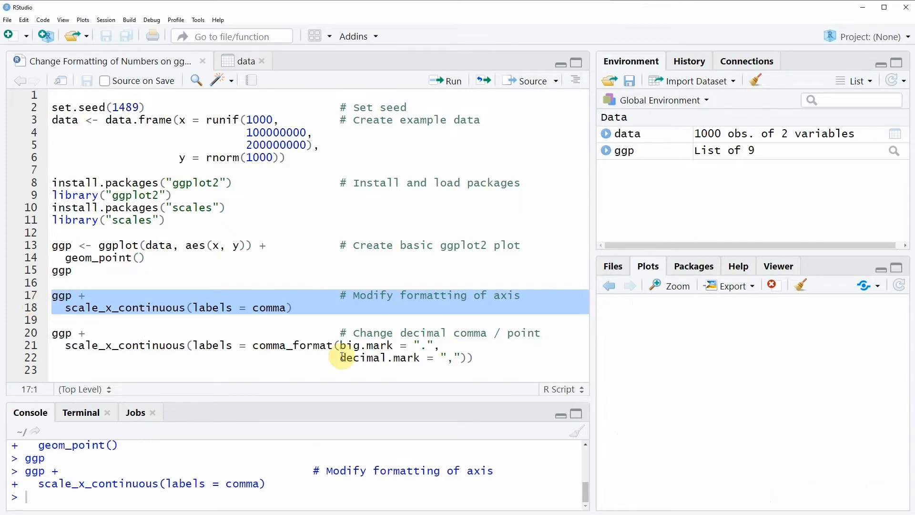
Step: Render the scatterplot showing x-axis labels like 100,000,000 with comma separators
click(445, 80)
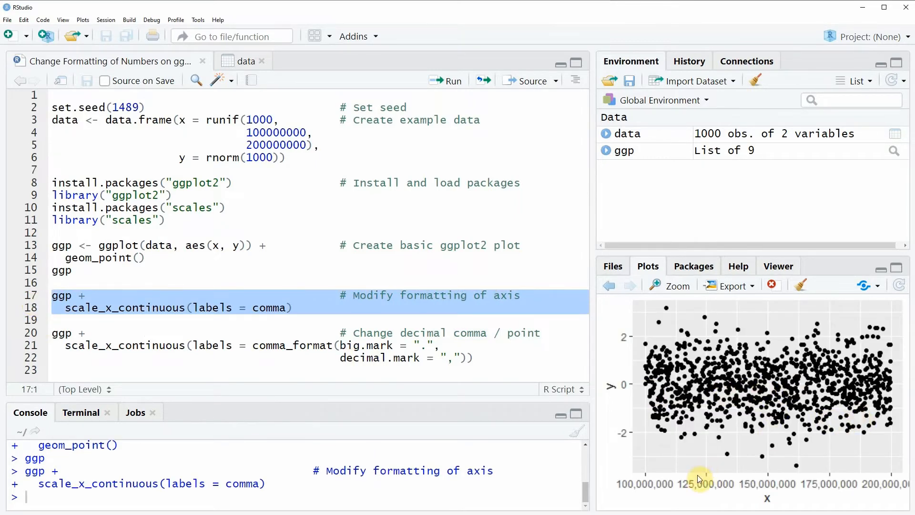
mouse_move(630, 484)
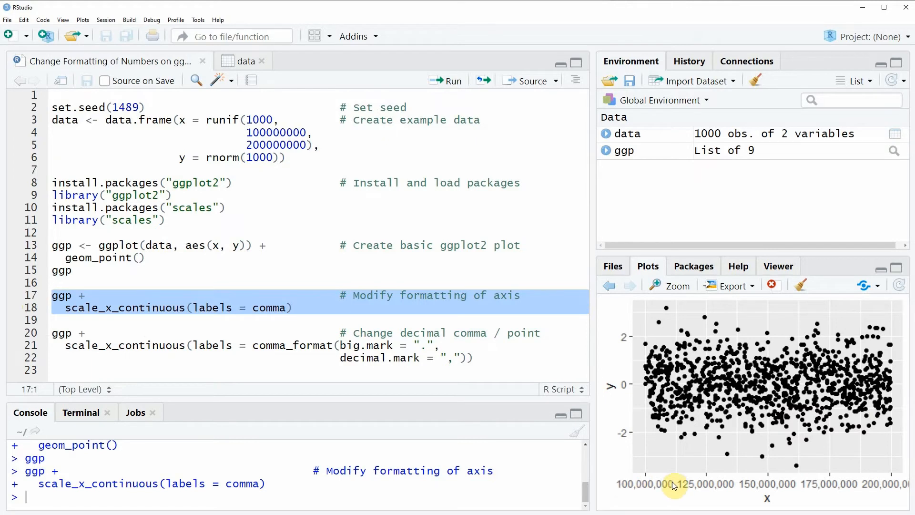
mouse_move(651, 500)
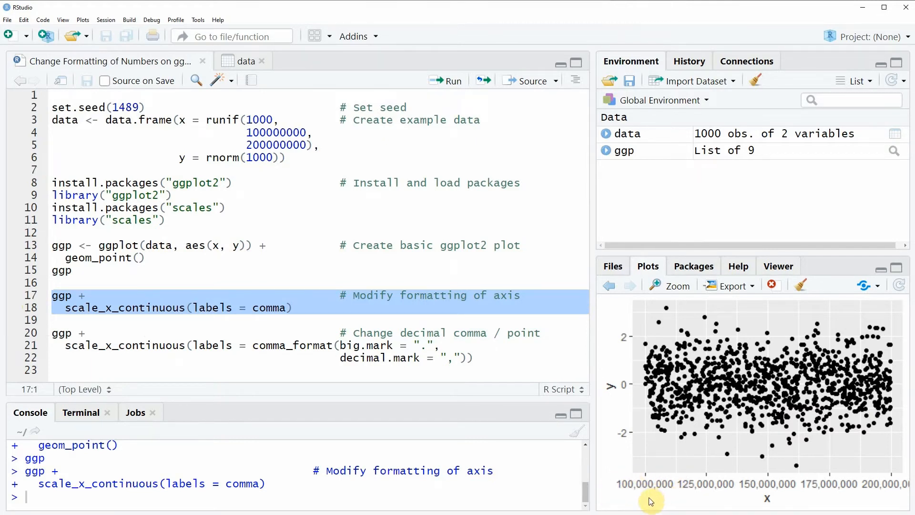
mouse_move(638, 493)
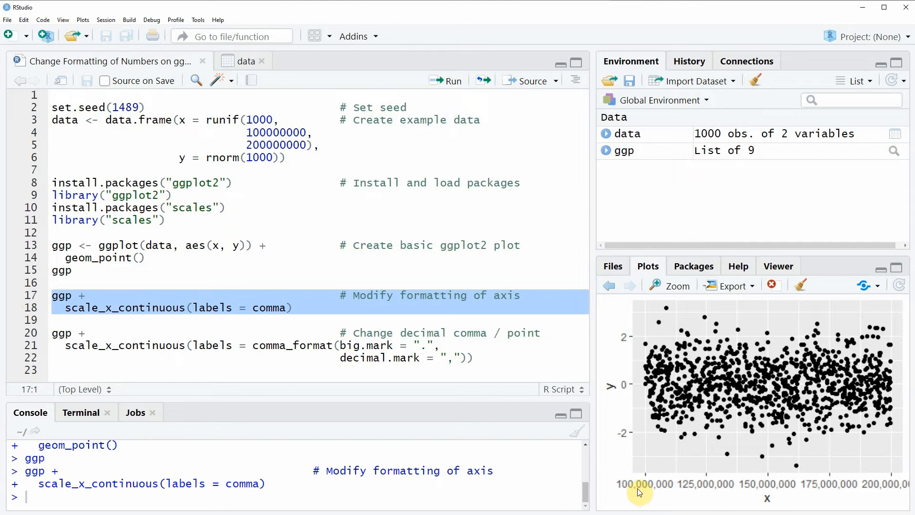
mouse_move(640, 489)
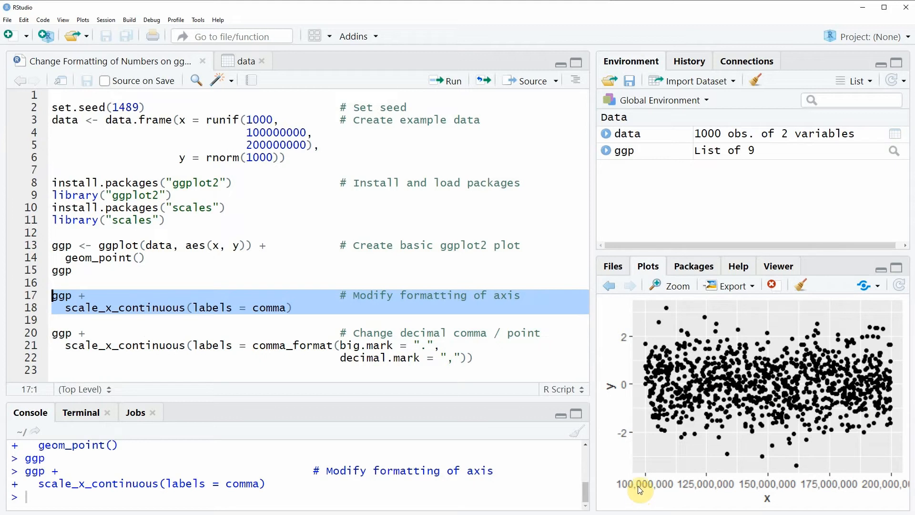
mouse_move(700, 489)
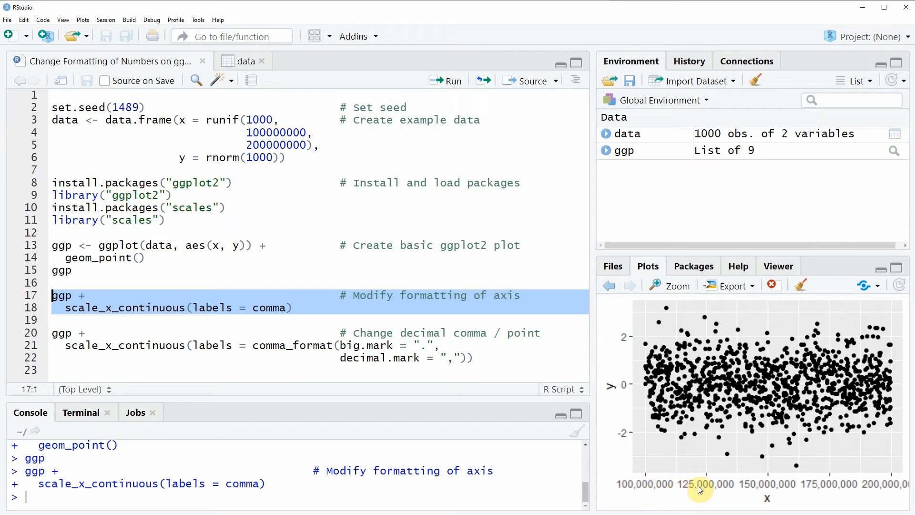
mouse_move(719, 496)
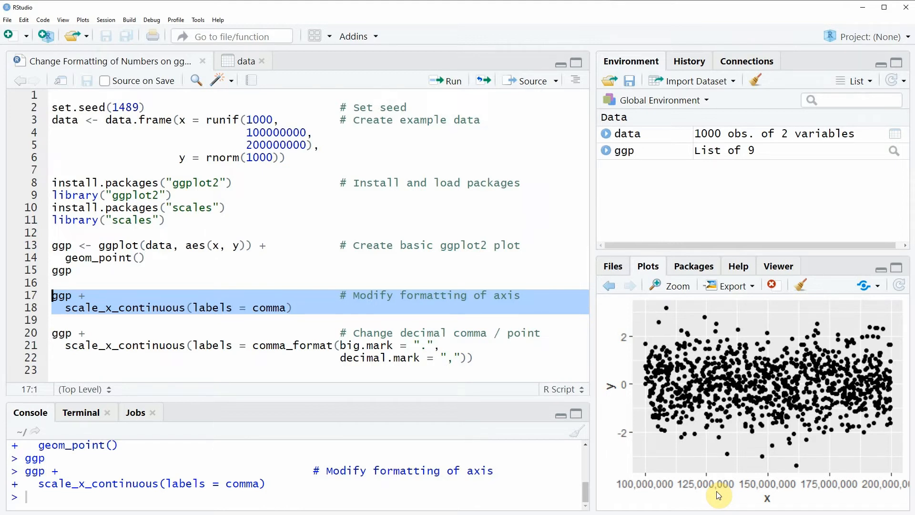
mouse_move(639, 487)
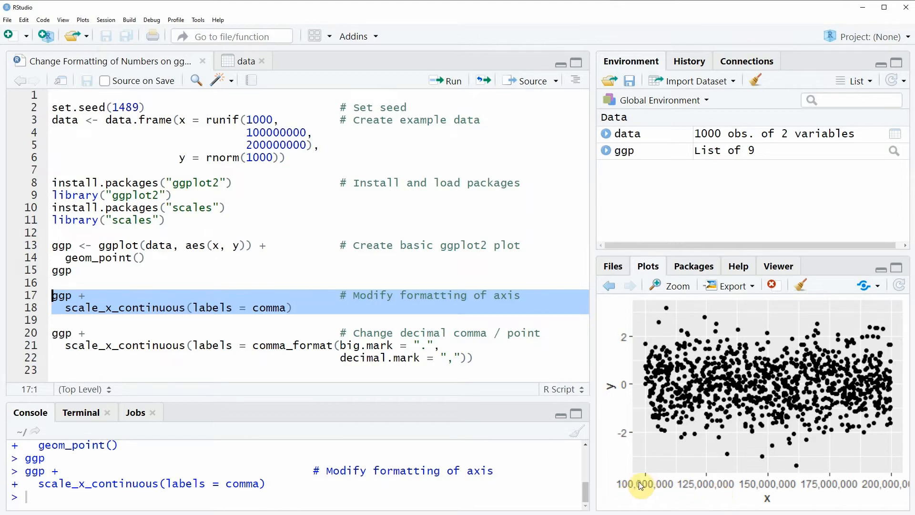
mouse_move(661, 496)
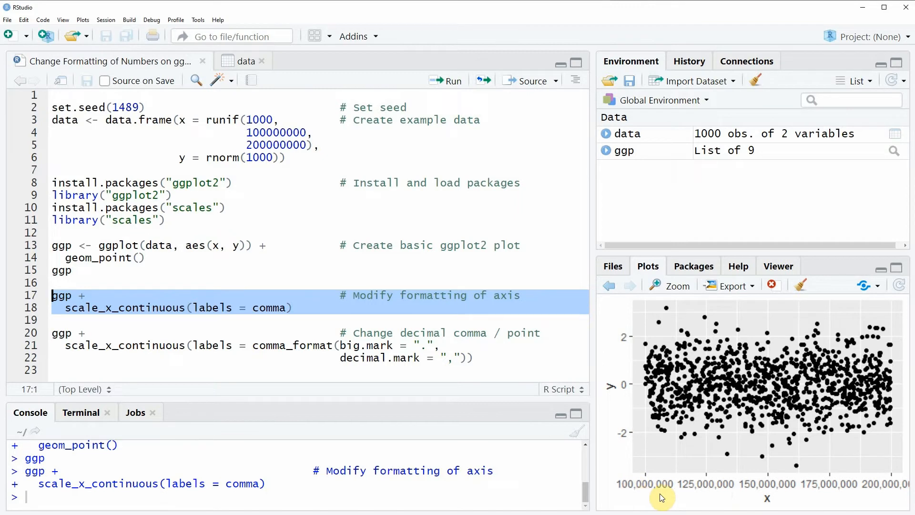
mouse_move(656, 495)
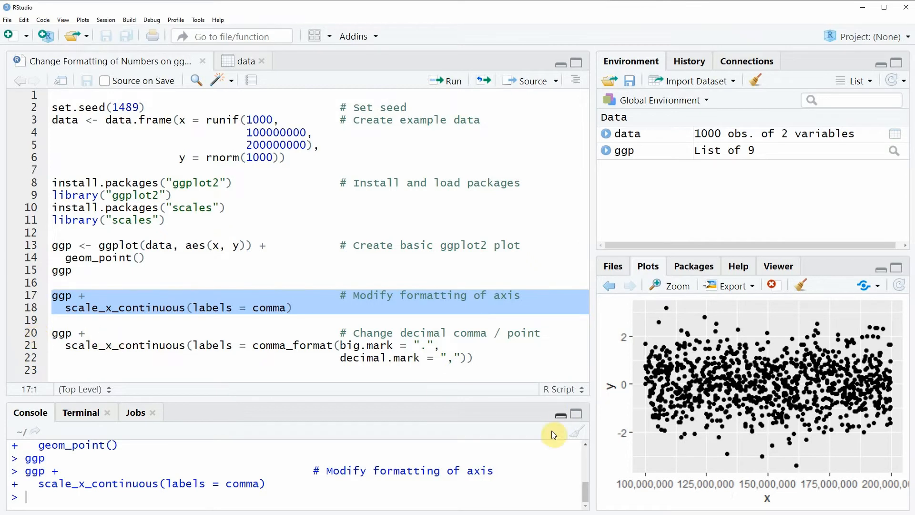
click(57, 334)
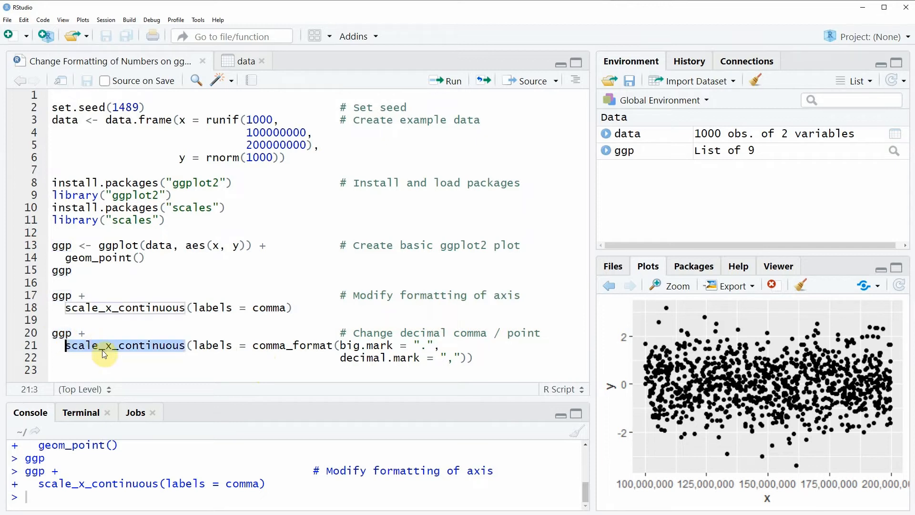
mouse_move(133, 362)
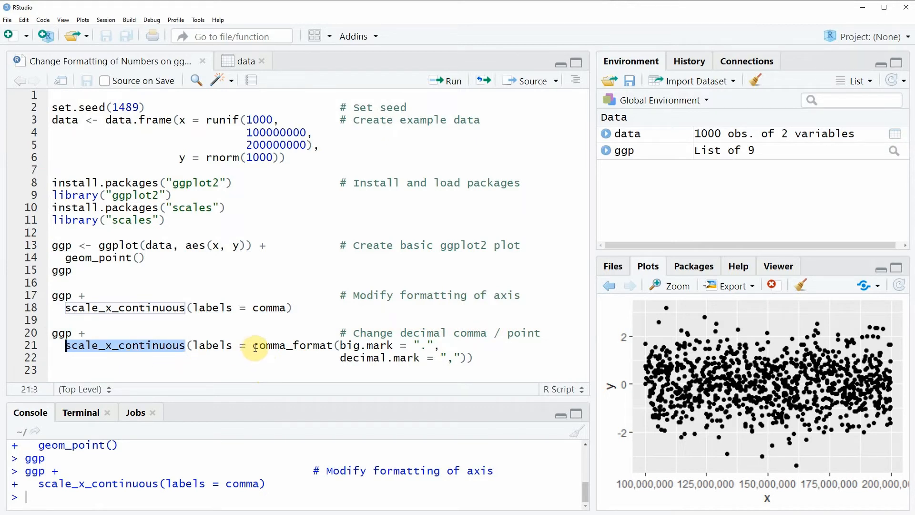
double_click(293, 345)
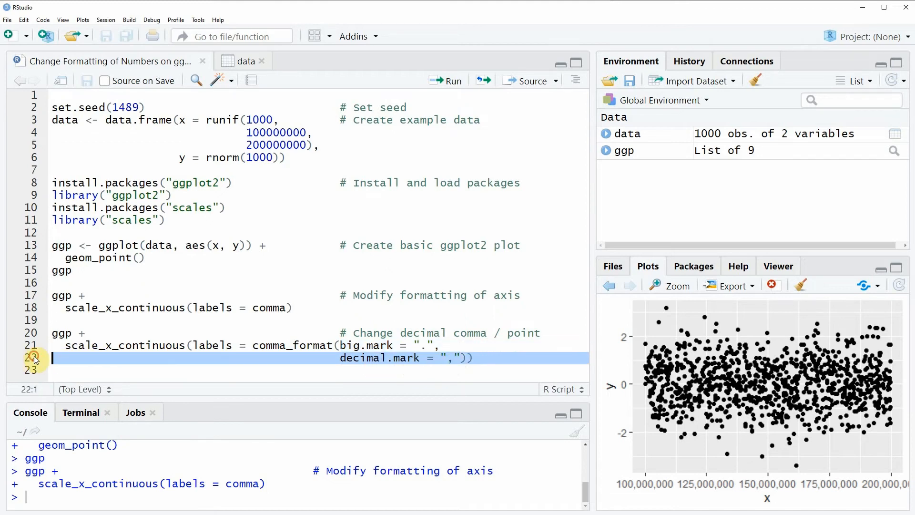
Step: Run the comma_format(big.mark = ".") code so x-axis labels read like 100.000.000
click(447, 80)
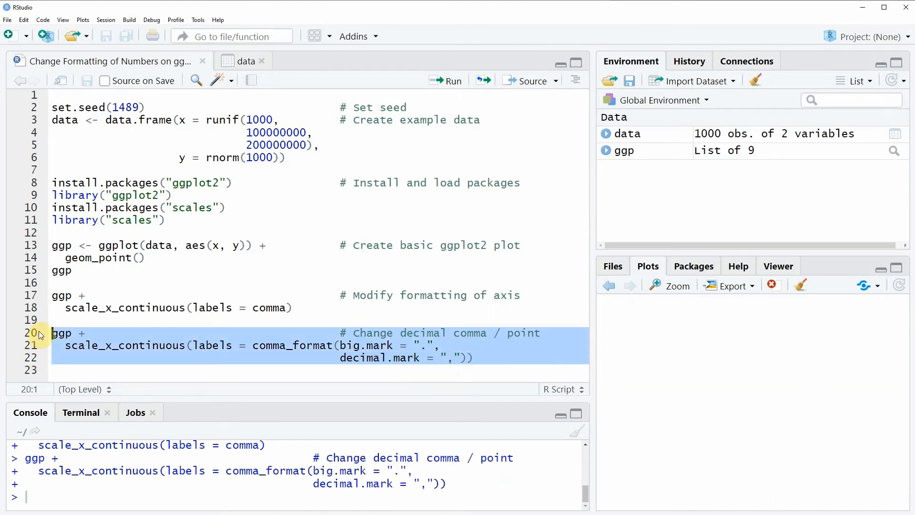
click(446, 80)
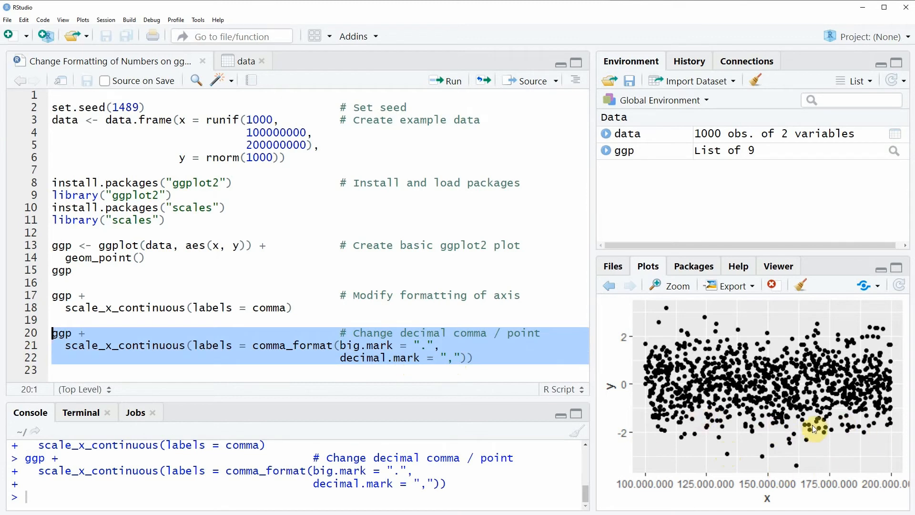
mouse_move(671, 475)
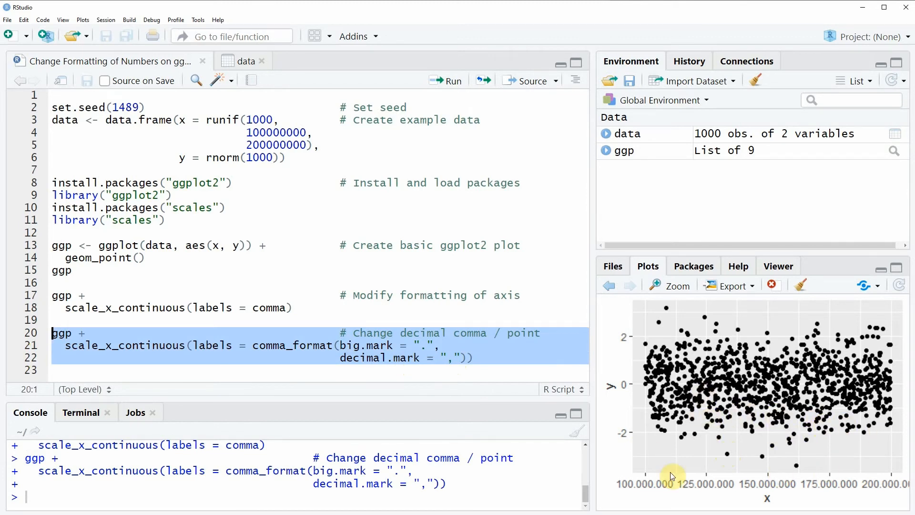
mouse_move(636, 492)
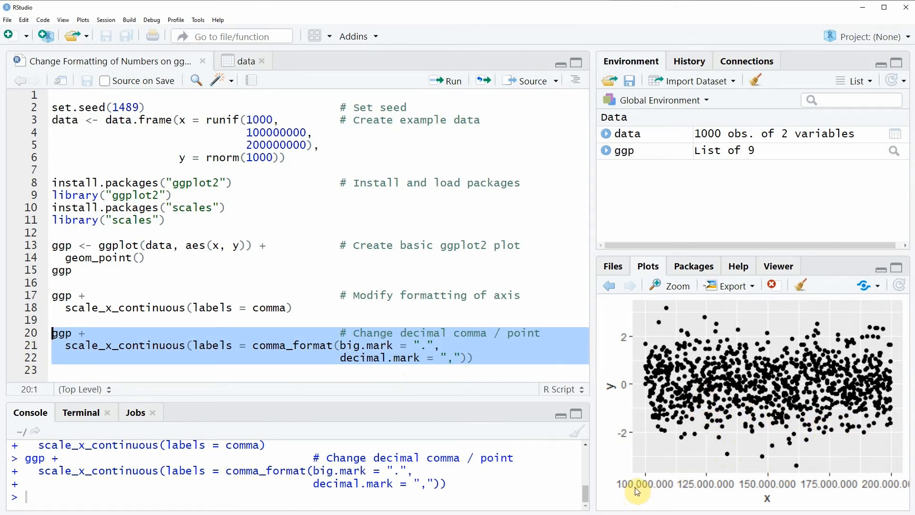